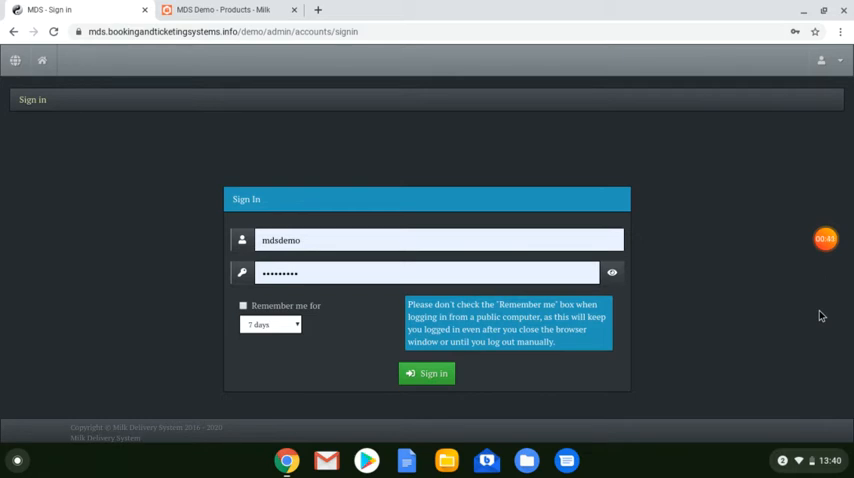
mouse_move(740, 339)
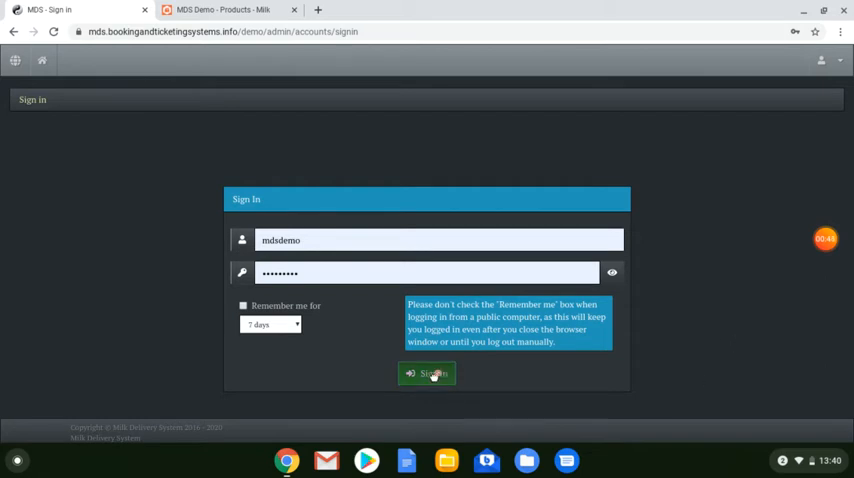
- Sign in to the MDS admin area with the demo credentials
click(427, 373)
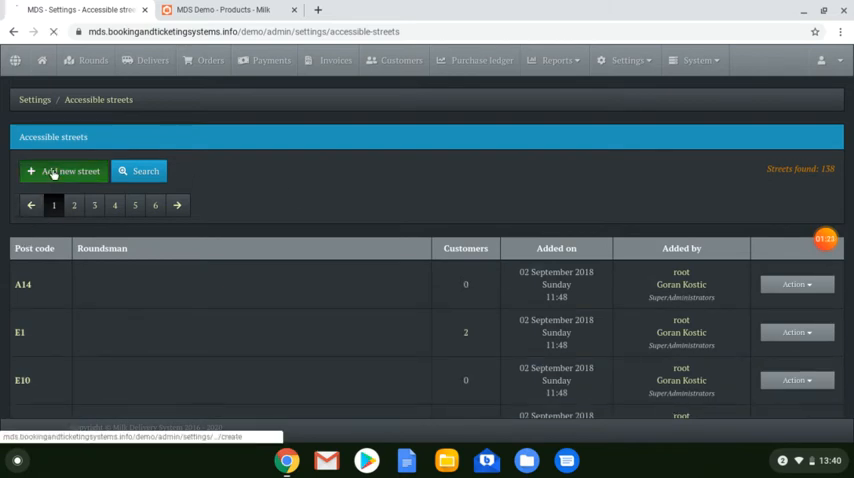
- Add a new accessible street with post code E4 and let the map locate it
click(64, 171)
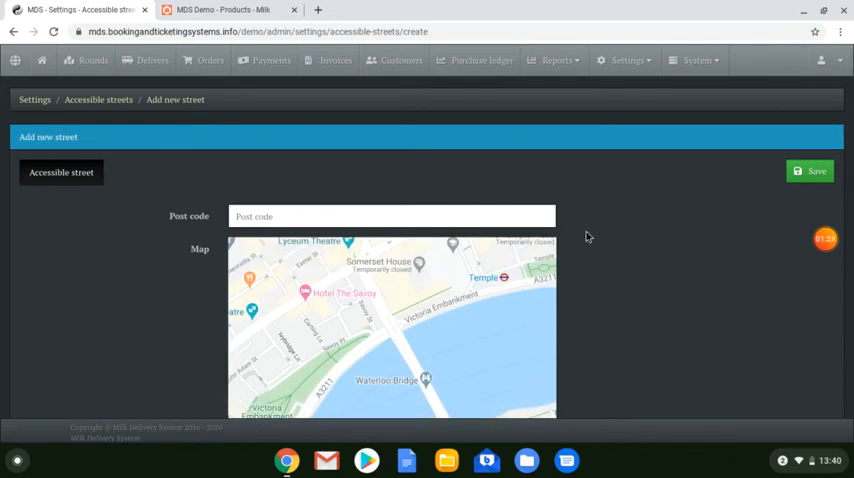
scroll(down, 3)
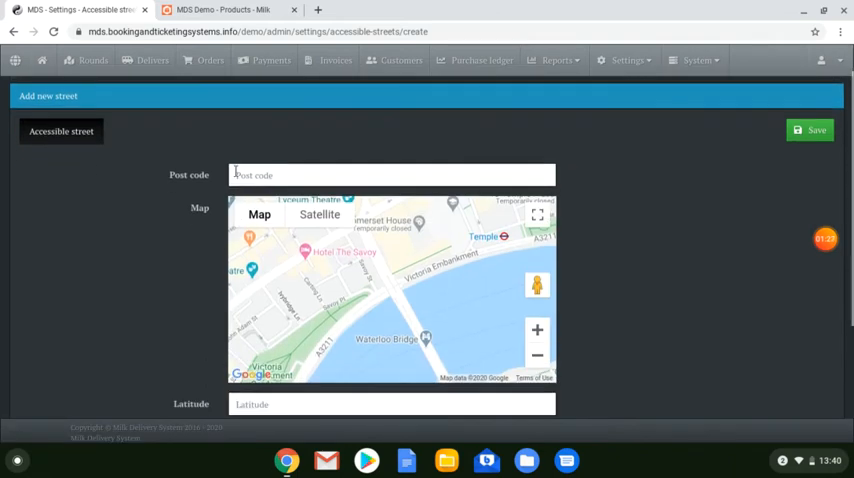
click(391, 175)
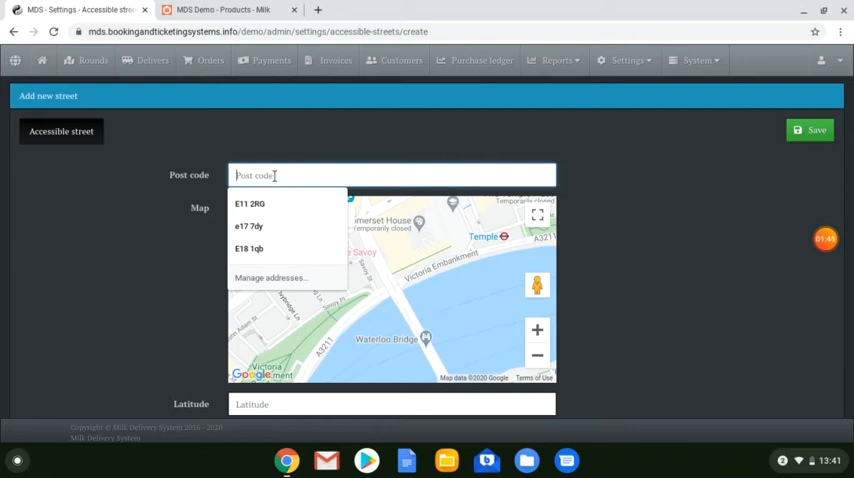
text(e4)
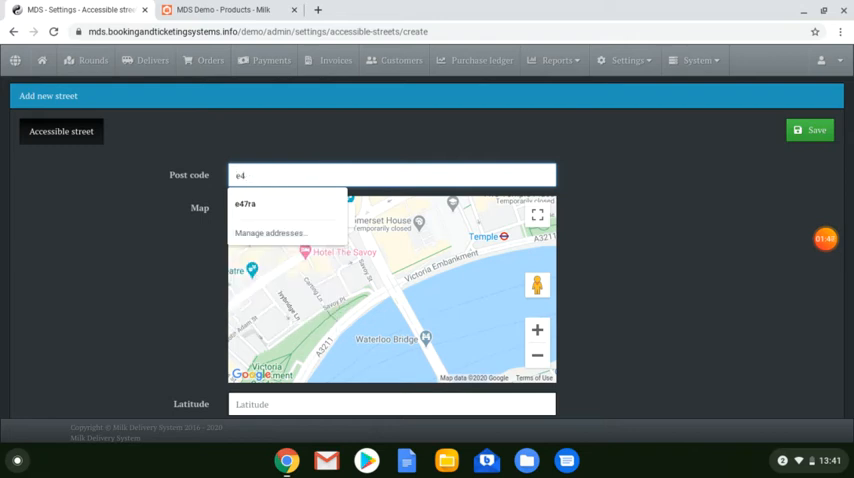
mouse_move(670, 294)
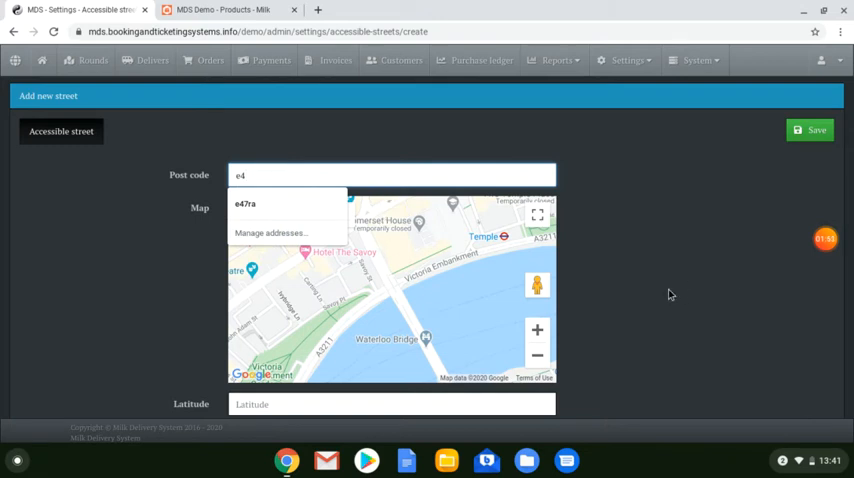
click(246, 204)
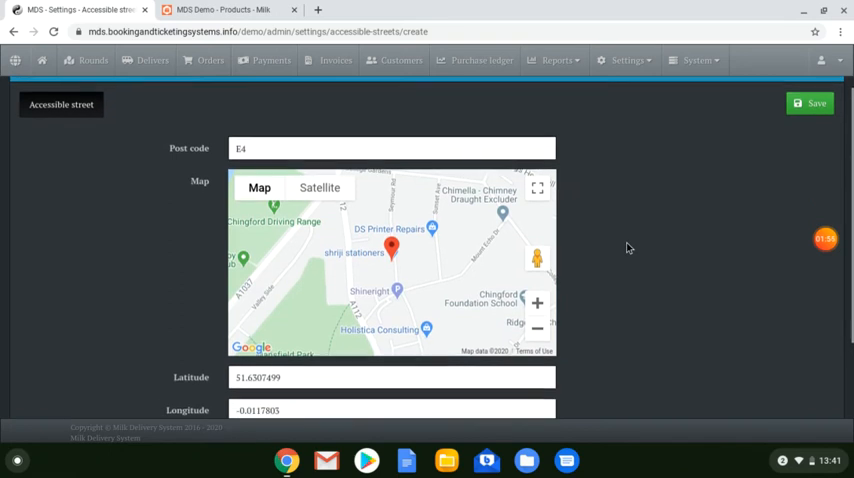
scroll(down, 3)
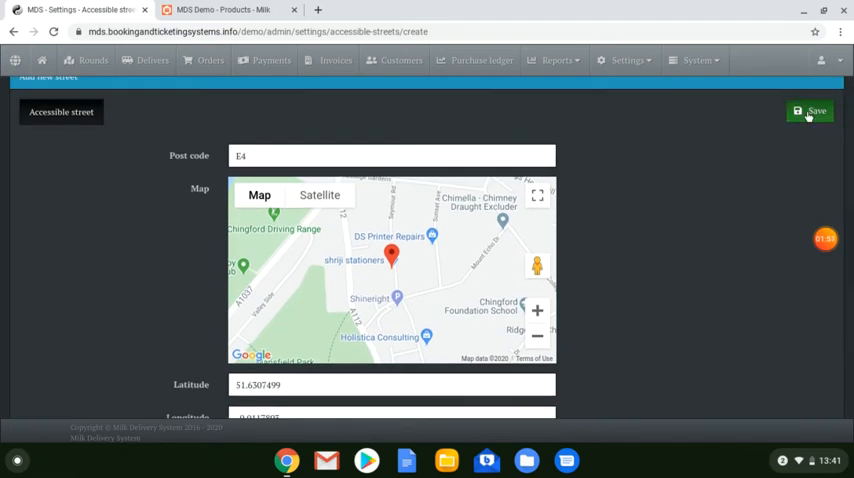
click(810, 111)
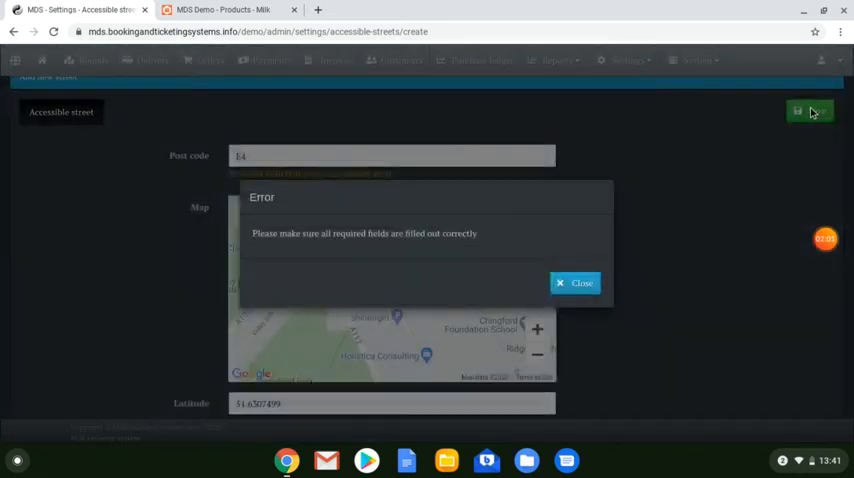
click(576, 282)
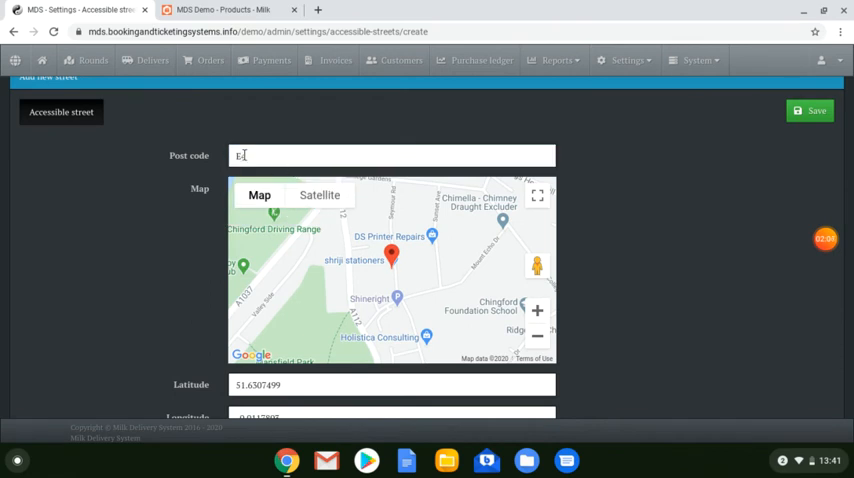
text(4)
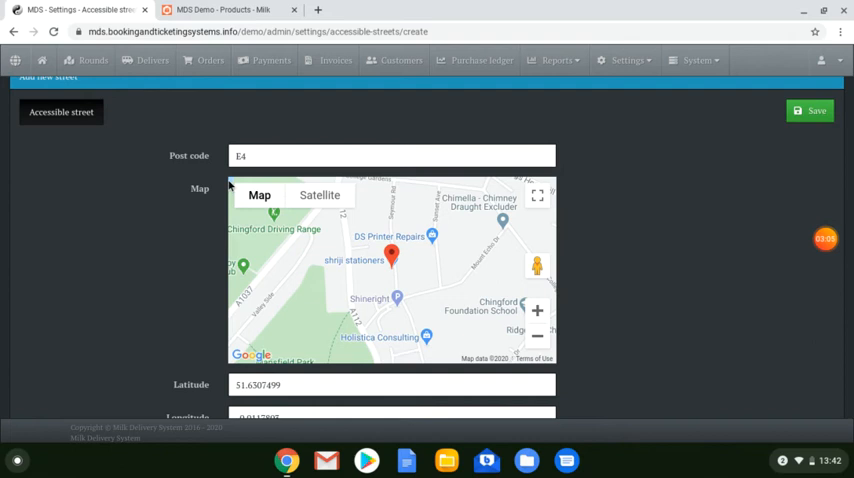
- Complete the new street's post code as E4 7ra
click(392, 155)
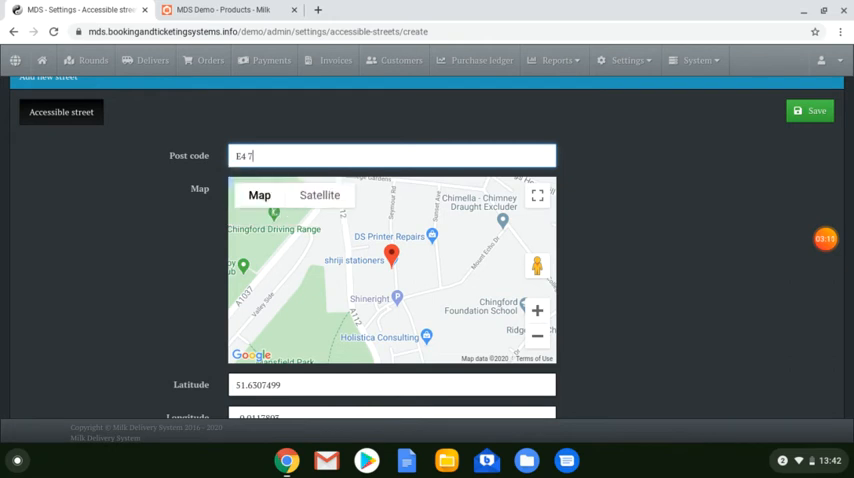
text(ra)
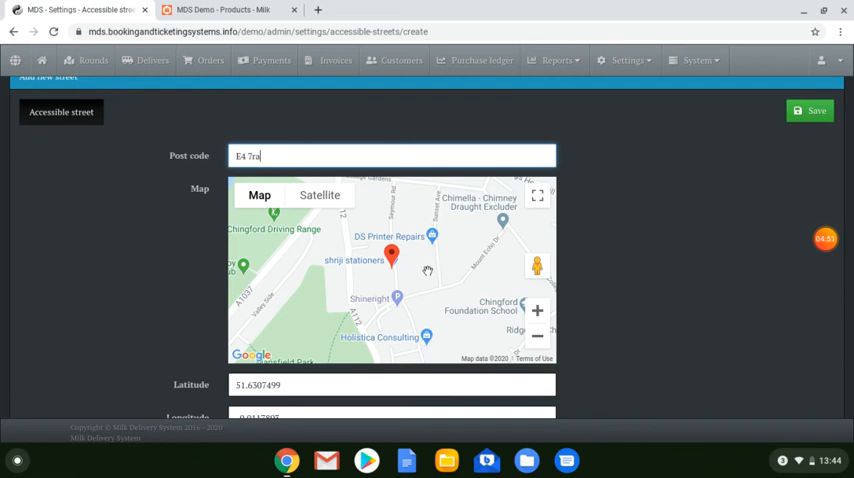
mouse_move(637, 162)
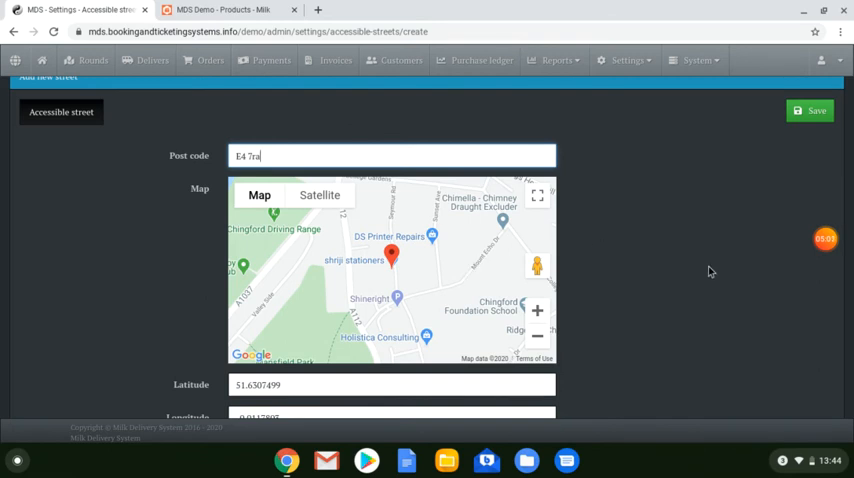
mouse_move(599, 263)
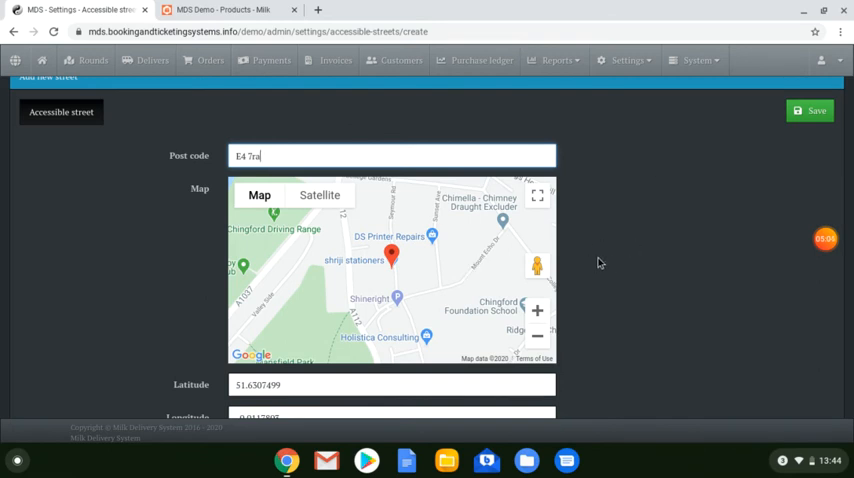
mouse_move(698, 213)
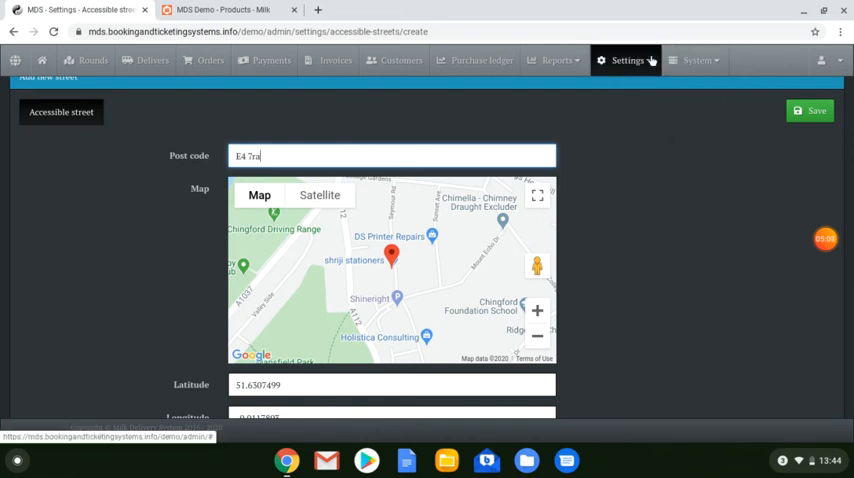
- Geocode post code E4 7RA on the map, then go to Settings > Roundsmans
click(628, 60)
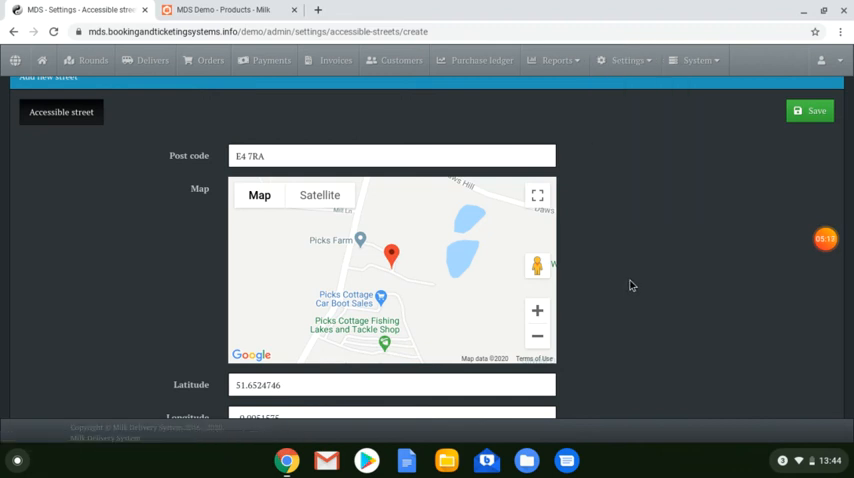
click(627, 60)
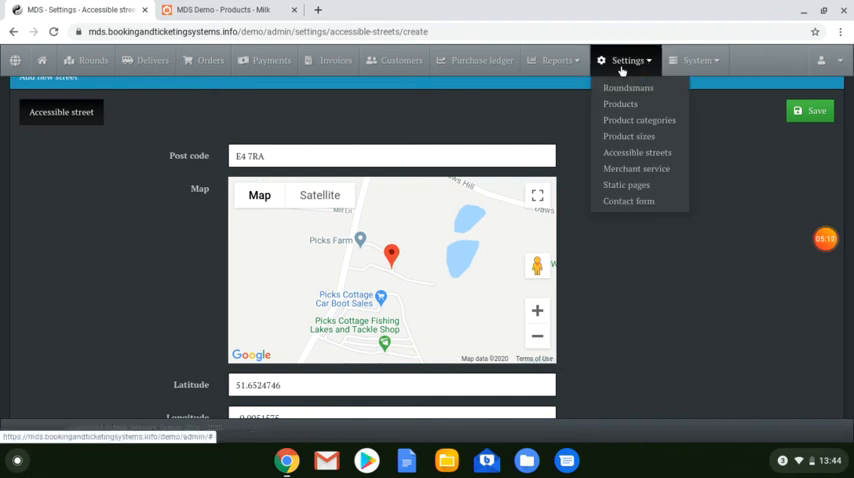
mouse_move(628, 88)
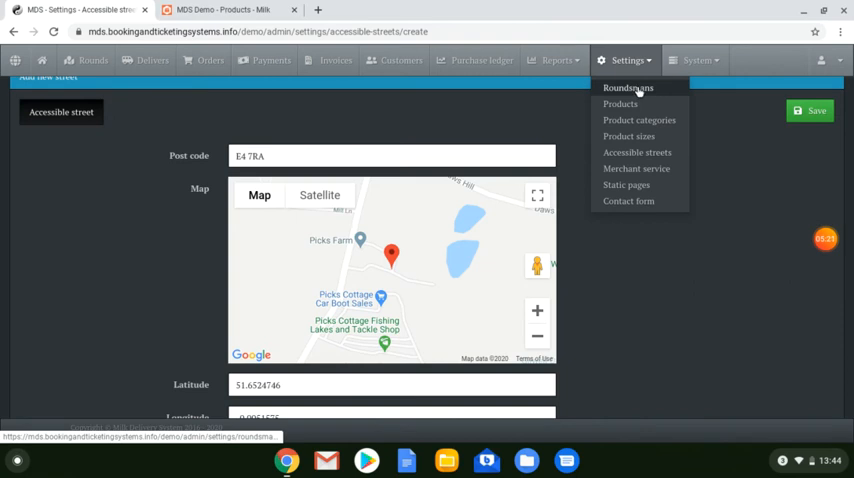
click(628, 87)
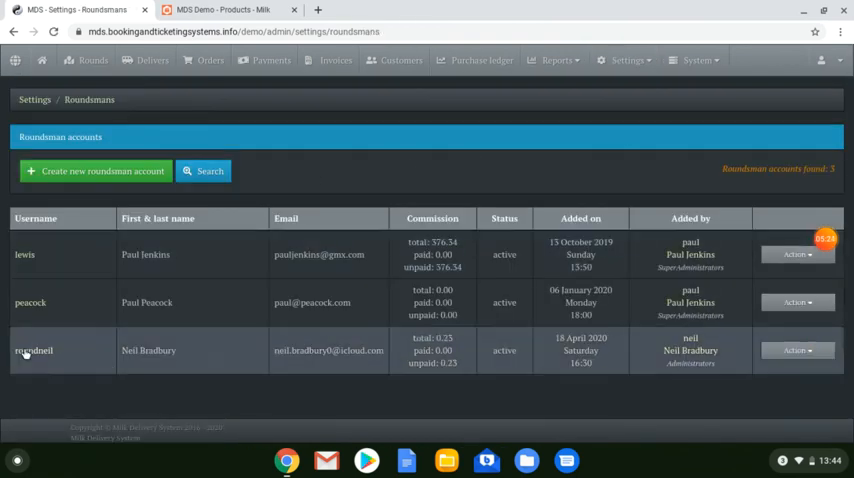
mouse_move(257, 205)
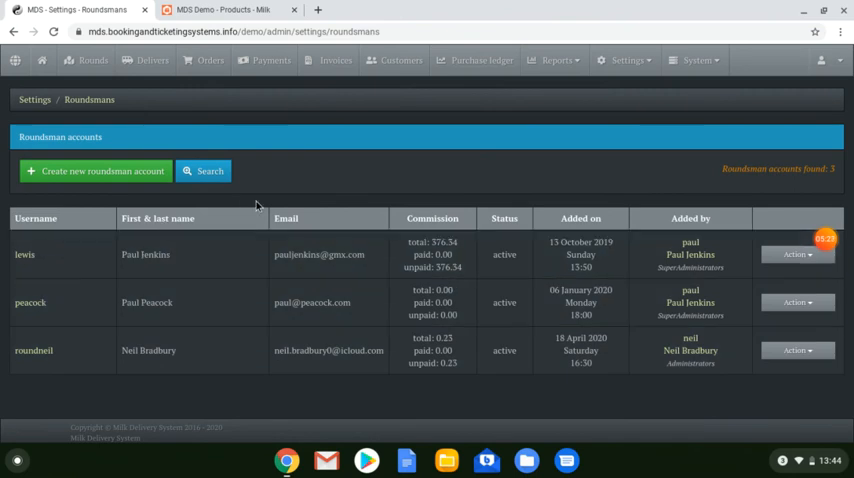
mouse_move(335, 189)
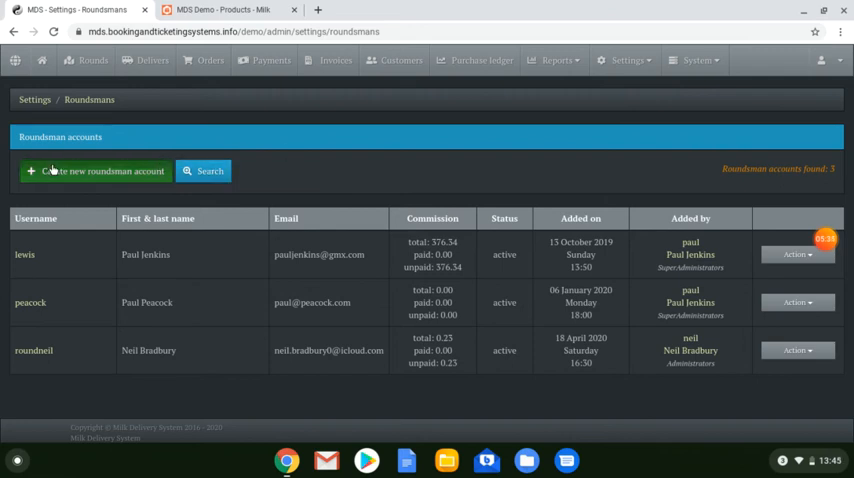
- Create roundsman account mdsdemo covering postcode areas NW11, NW2 and NW6
click(96, 171)
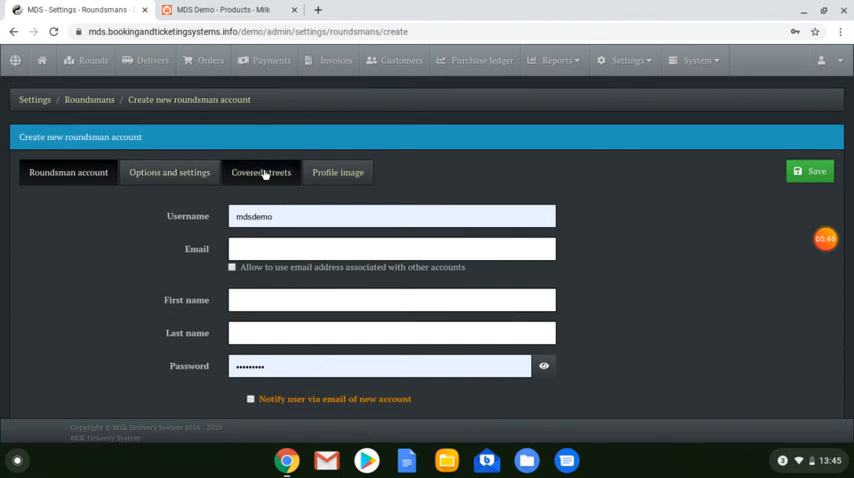
click(261, 172)
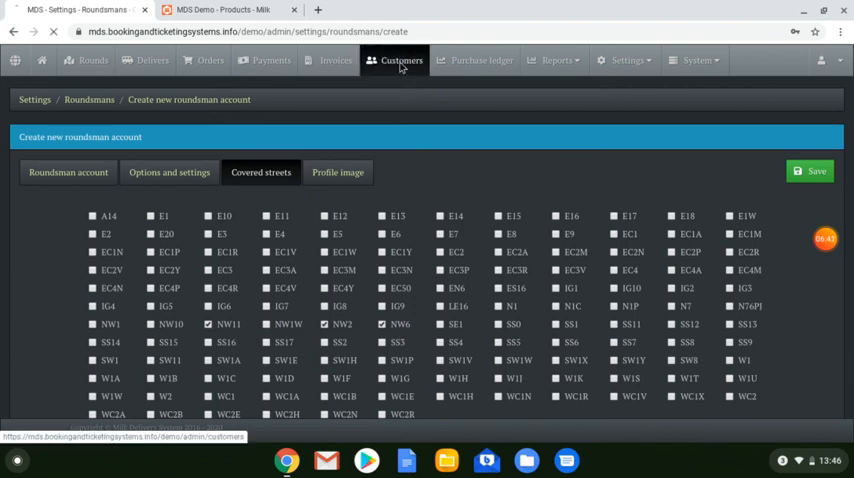
click(401, 60)
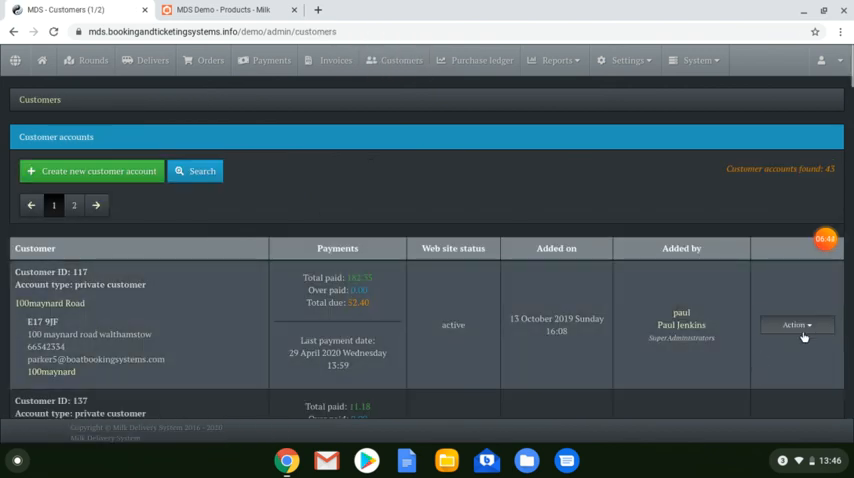
click(796, 324)
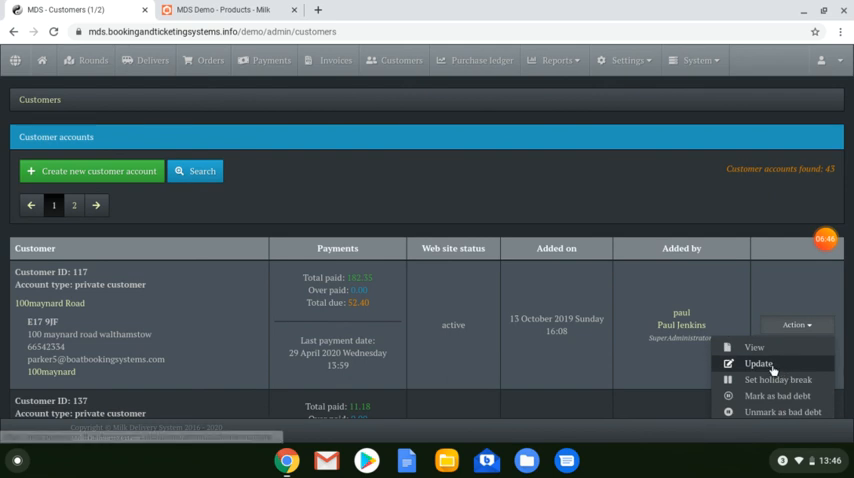
click(758, 363)
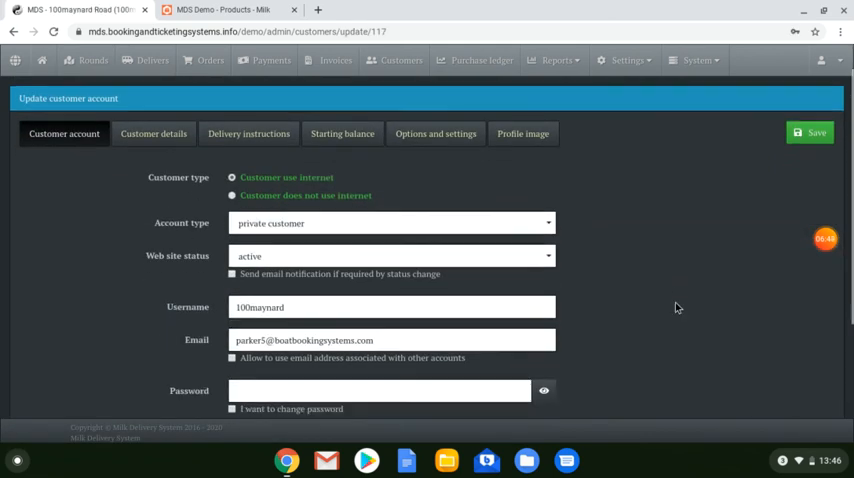
scroll(down, 3)
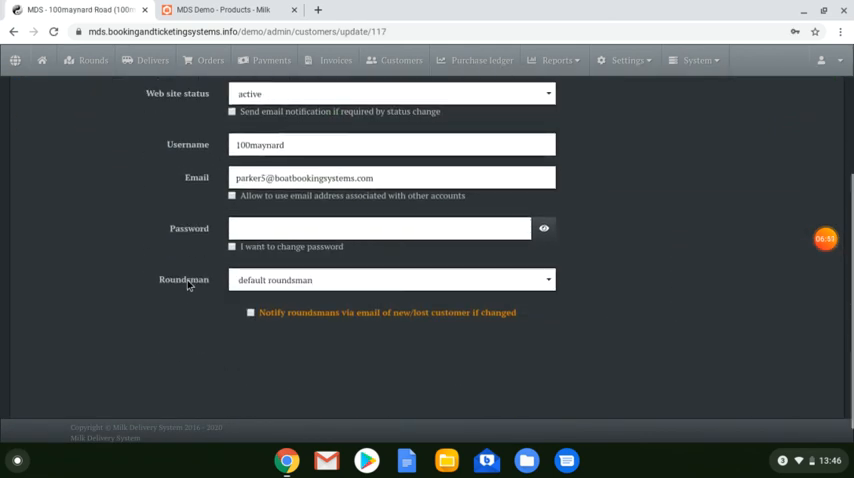
mouse_move(508, 289)
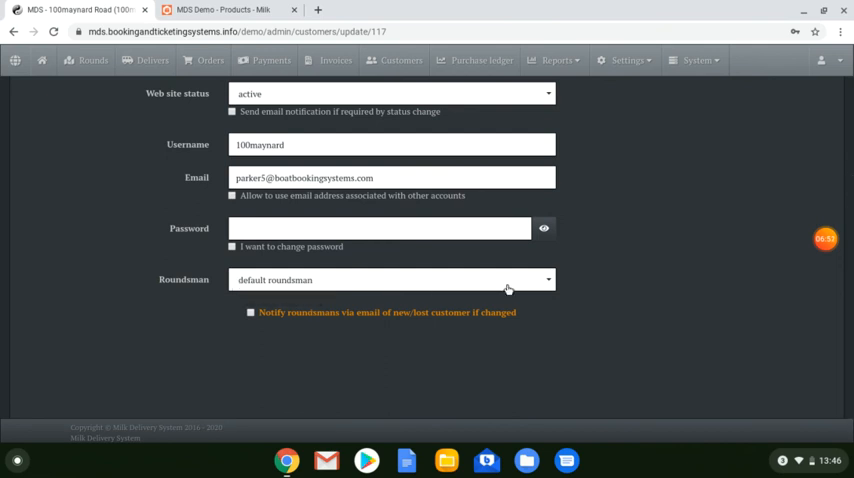
click(390, 280)
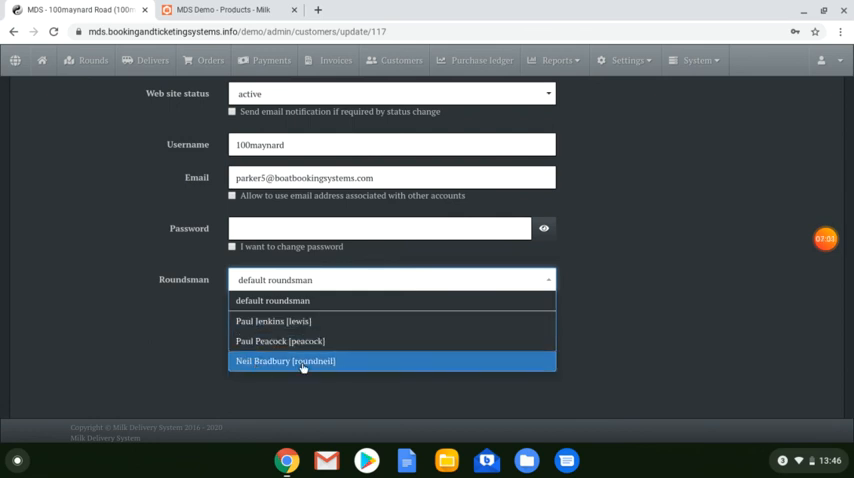
click(284, 361)
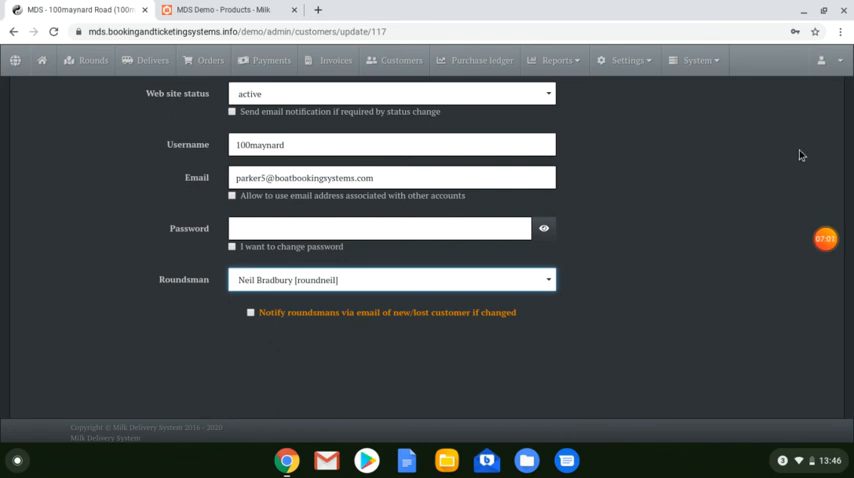
mouse_move(155, 223)
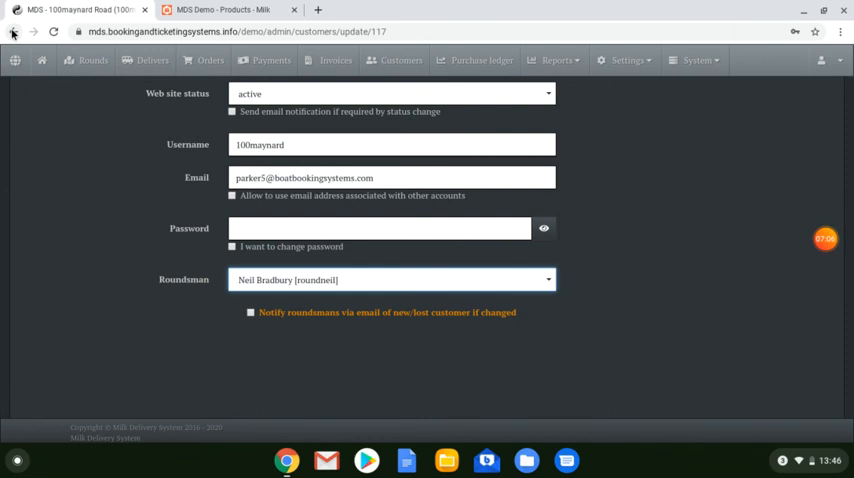
- Return to roundsman lewis's account and view his covered streets E11, E12, E17
click(13, 31)
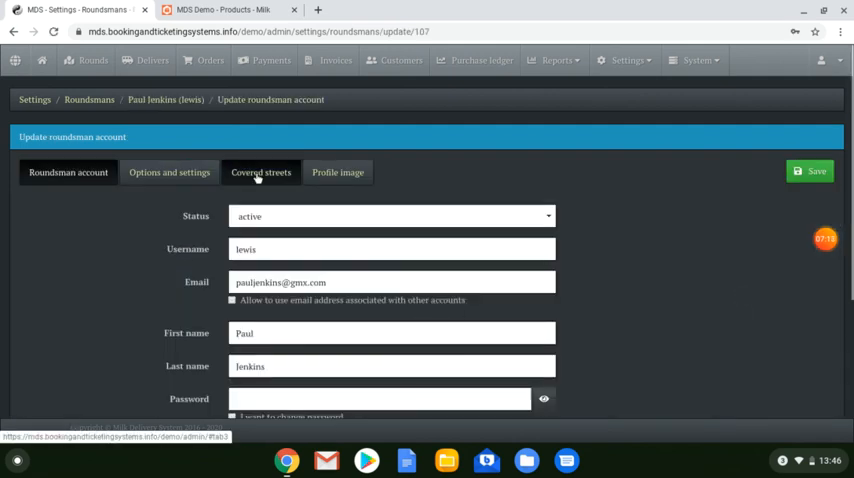
click(261, 172)
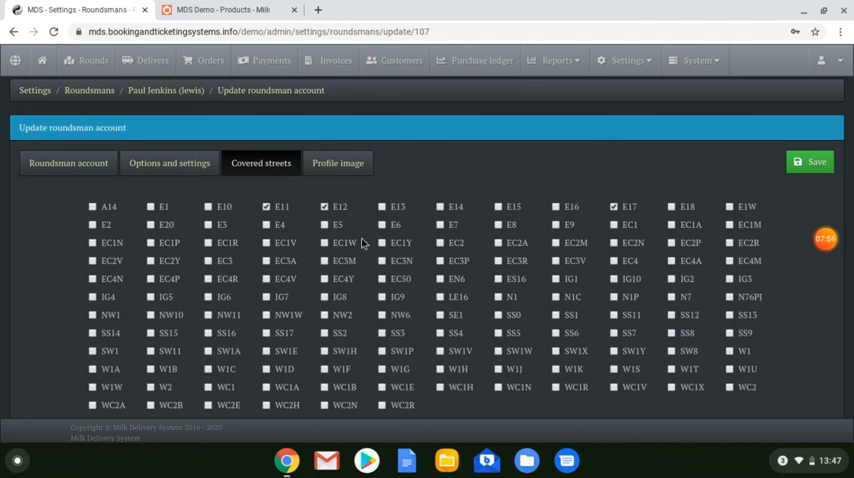
mouse_move(472, 212)
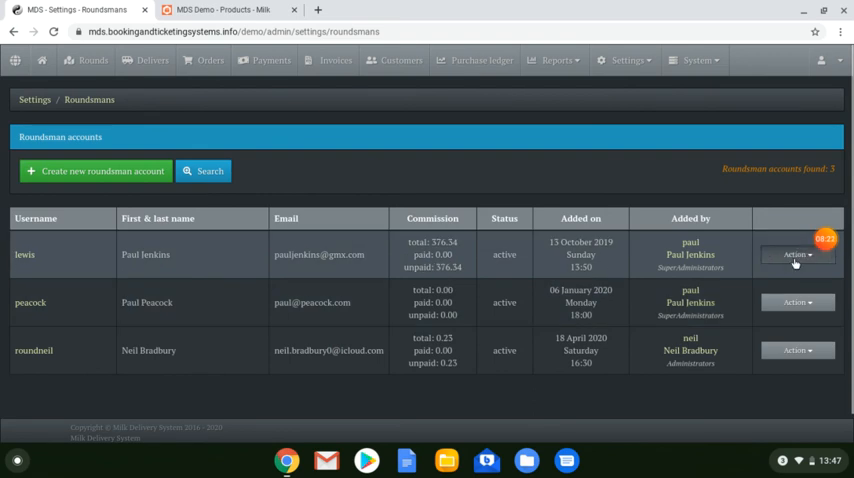
- Reopen roundsman lewis's account and review his covered areas E11, E12 and E17
click(796, 254)
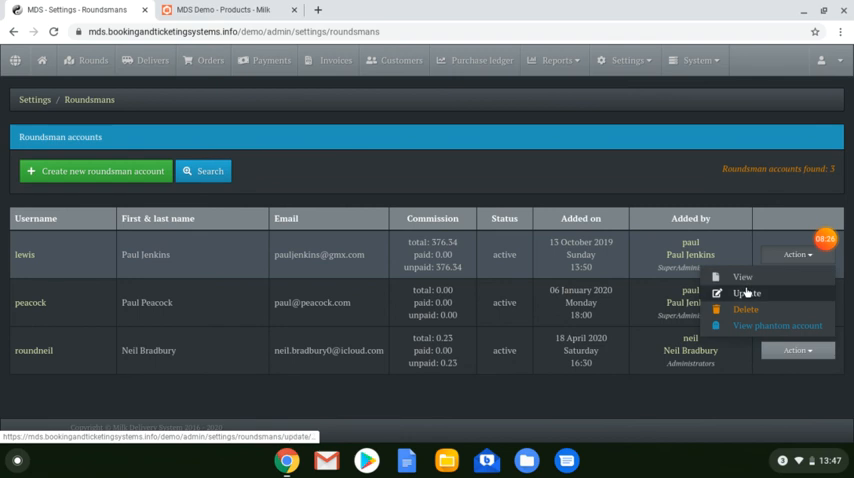
click(746, 292)
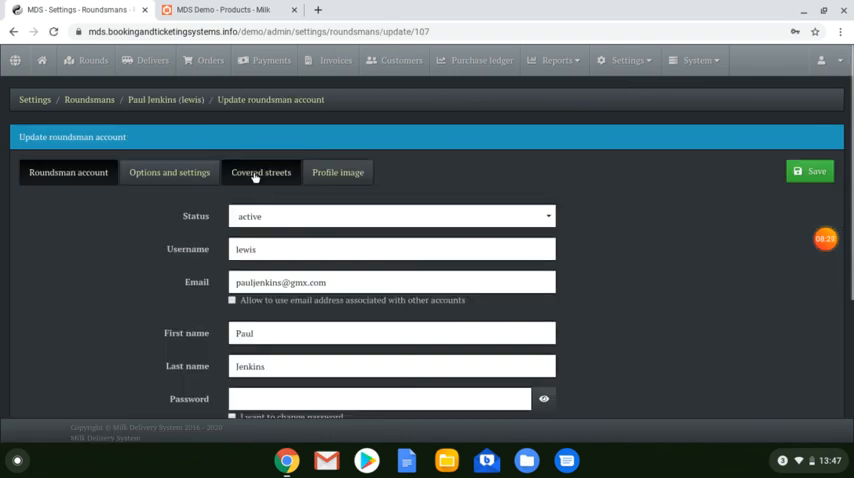
click(261, 172)
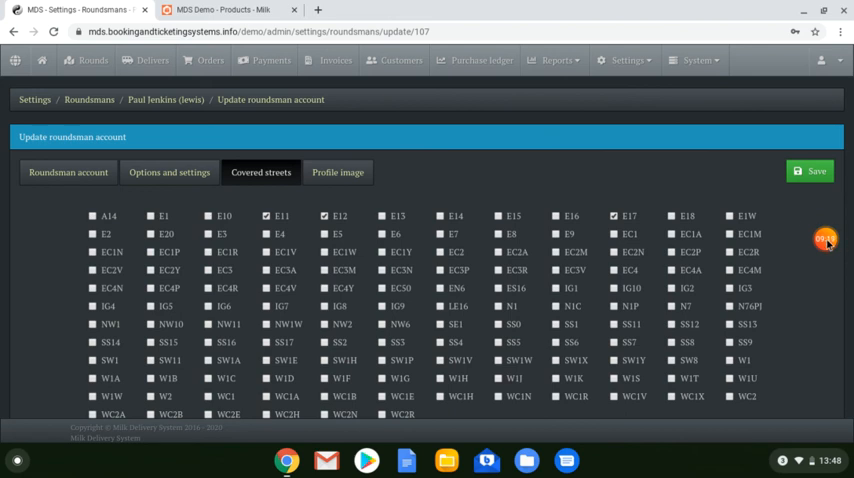
click(825, 239)
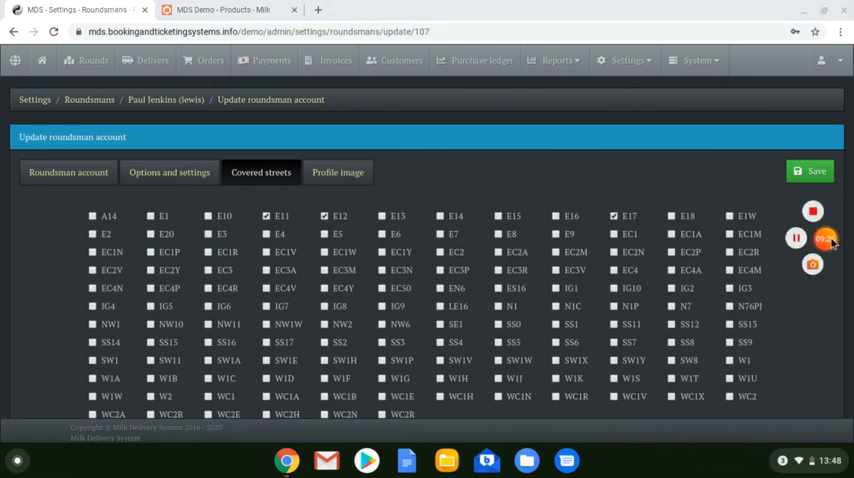